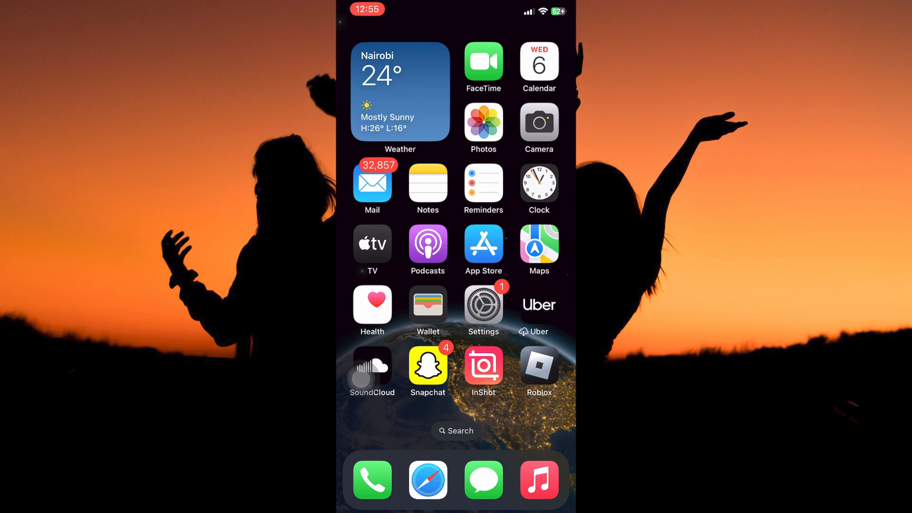
Step: Launch Settings from the Home Screen
click(483, 304)
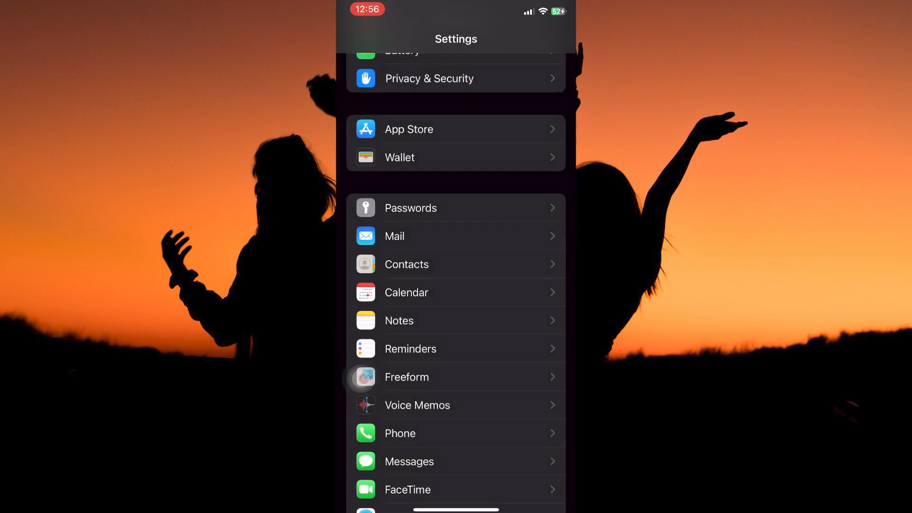
Step: Scroll to Safari and bring up its Advanced page with Block All Cookies off
scroll(down, 3)
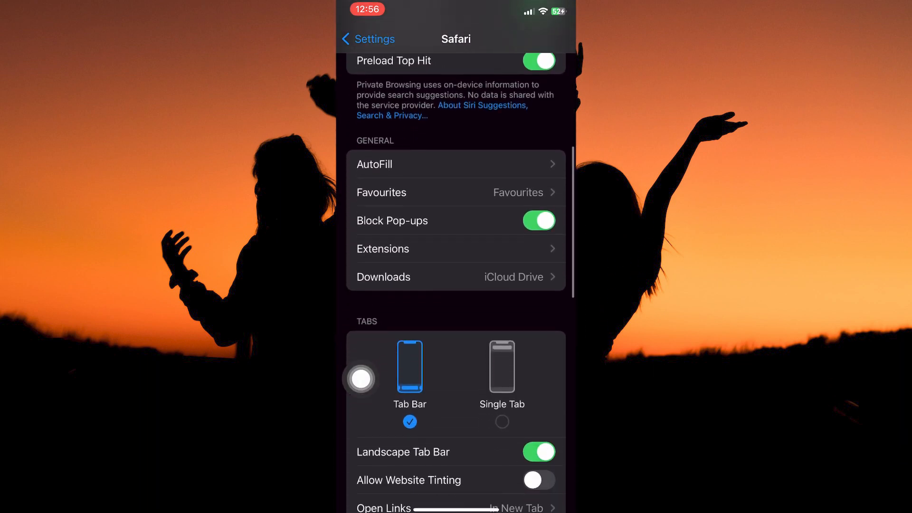
scroll(down, 3)
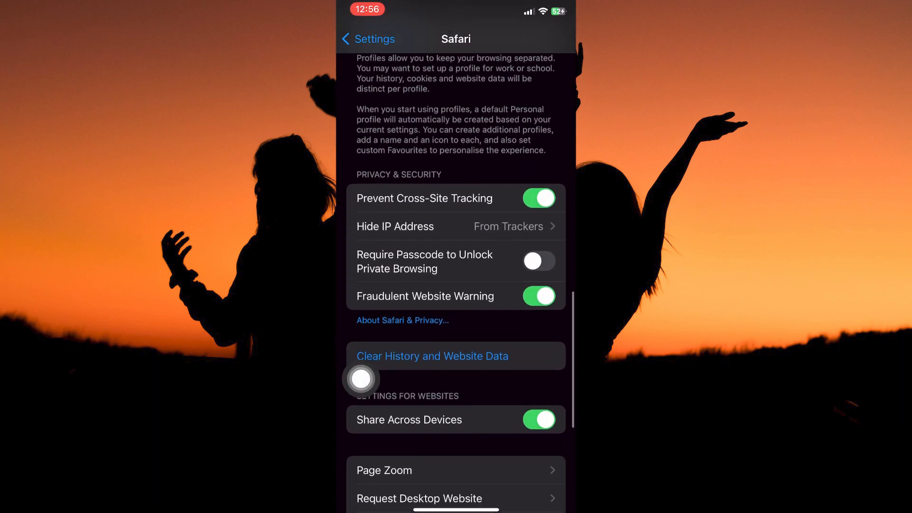
scroll(down, 3)
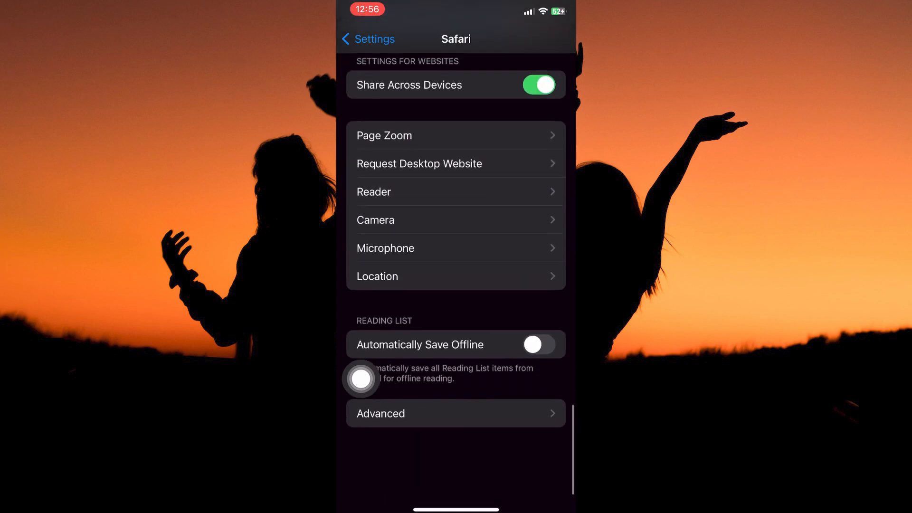
scroll(down, 3)
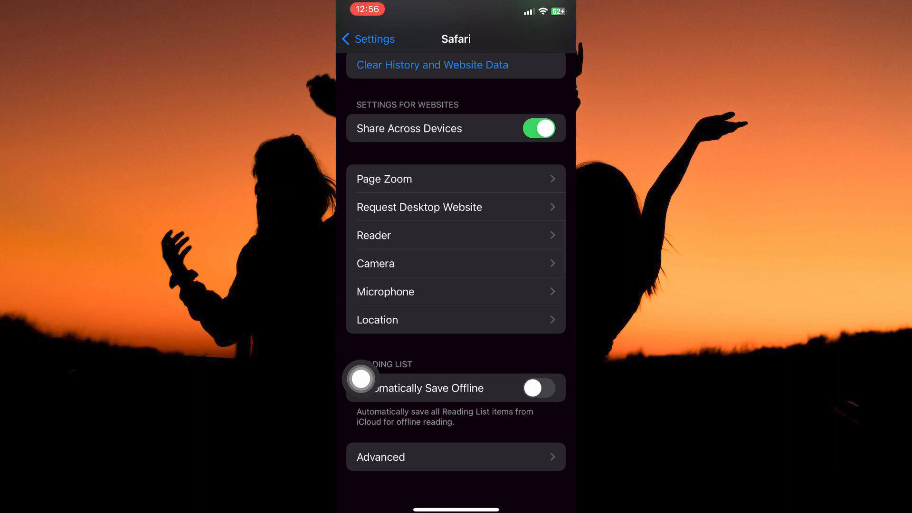
click(456, 457)
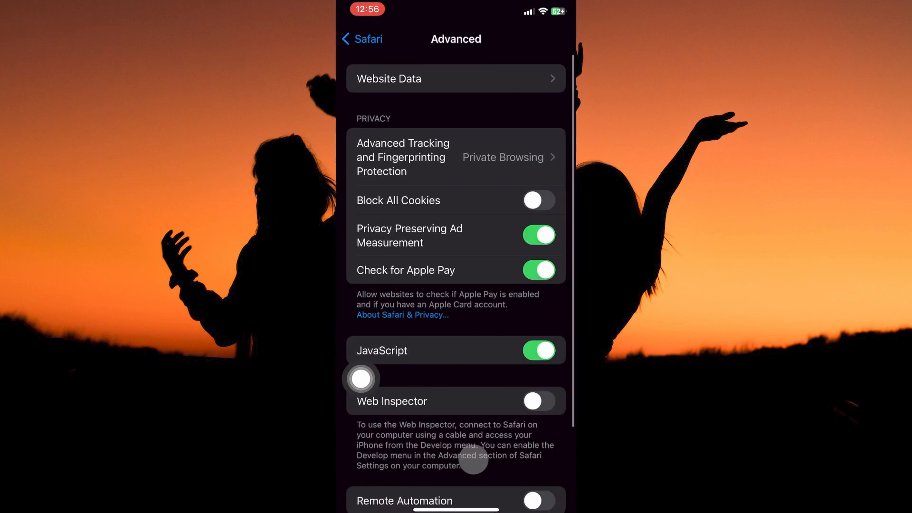